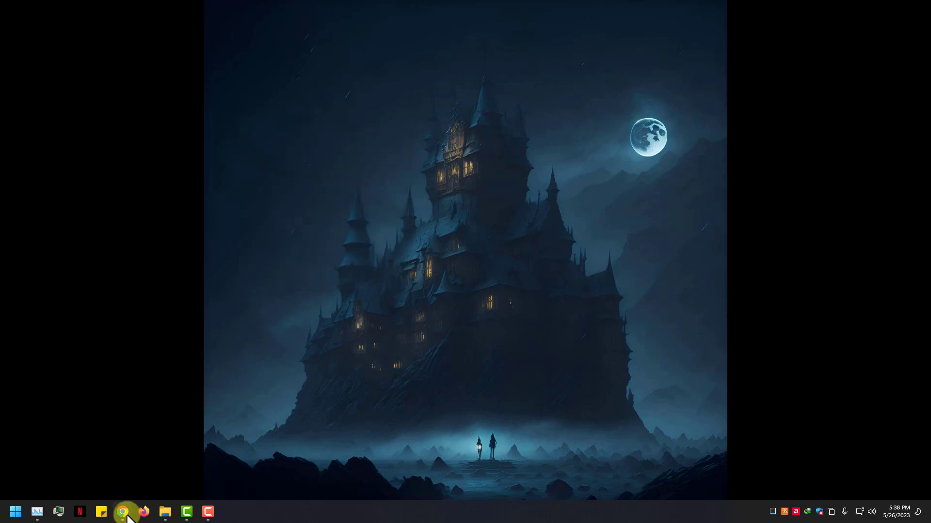
- Bring up the ForserX/StableDiffusionUI GitHub page and scroll through its README install notes
click(122, 511)
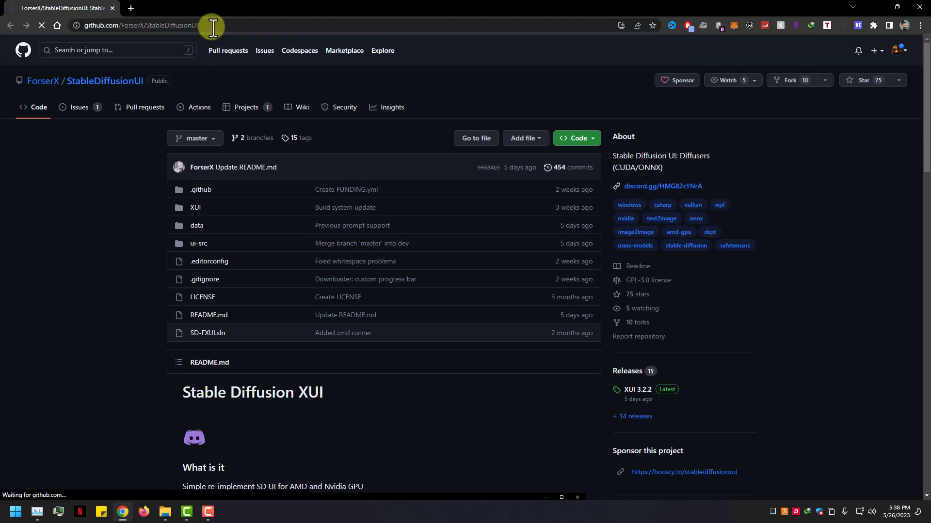
scroll(down, 3)
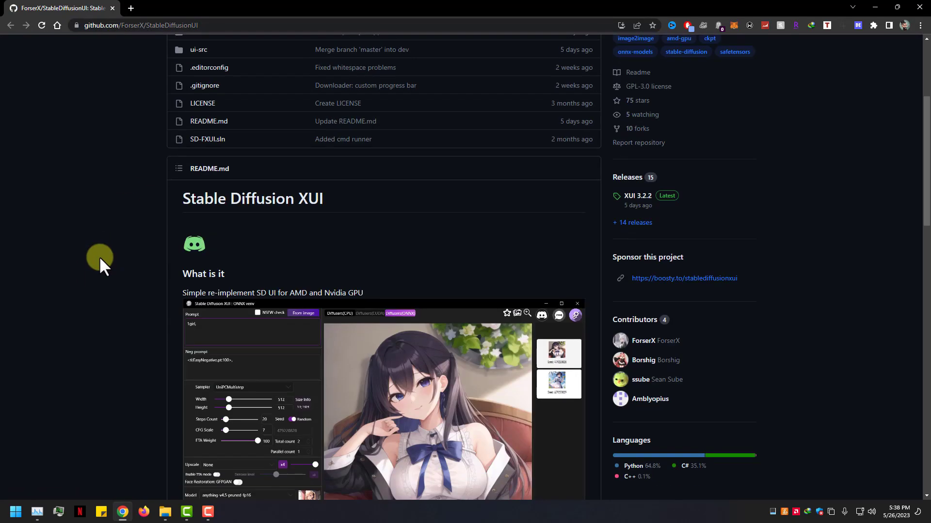
mouse_move(122, 335)
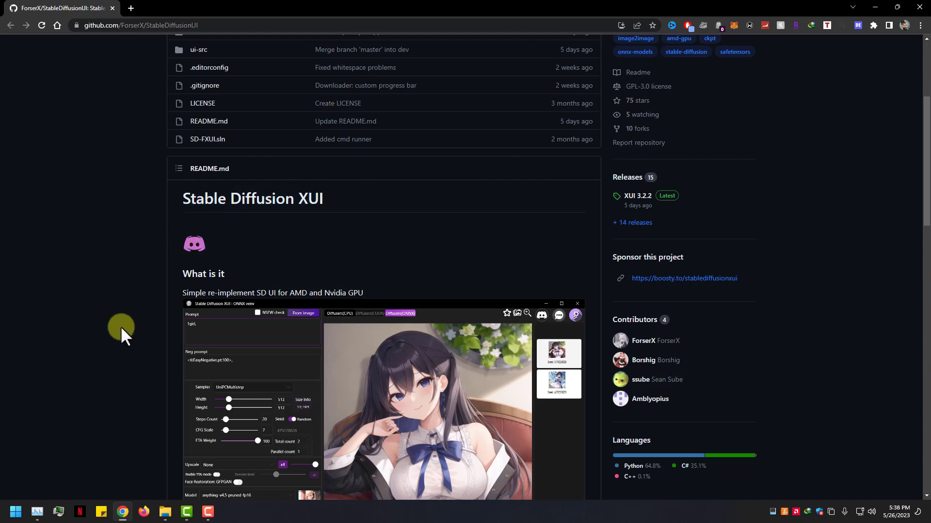
scroll(down, 3)
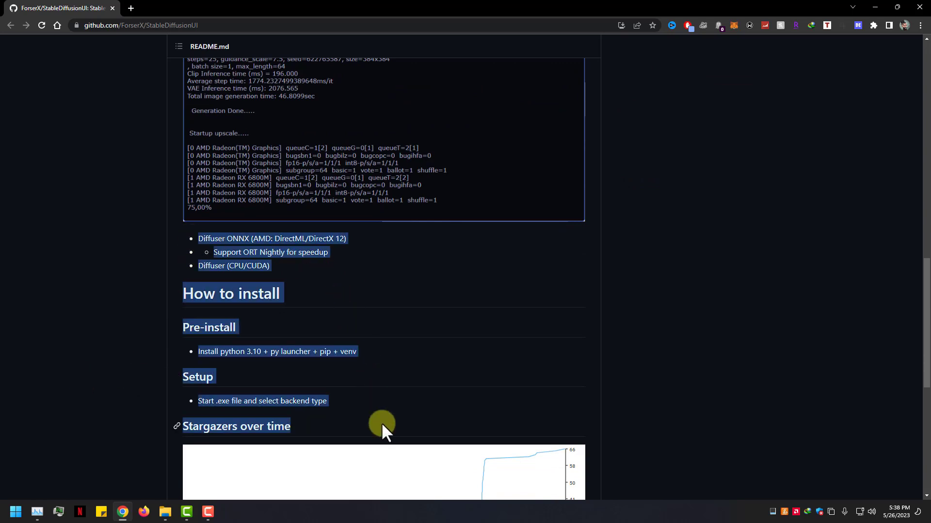
scroll(down, 3)
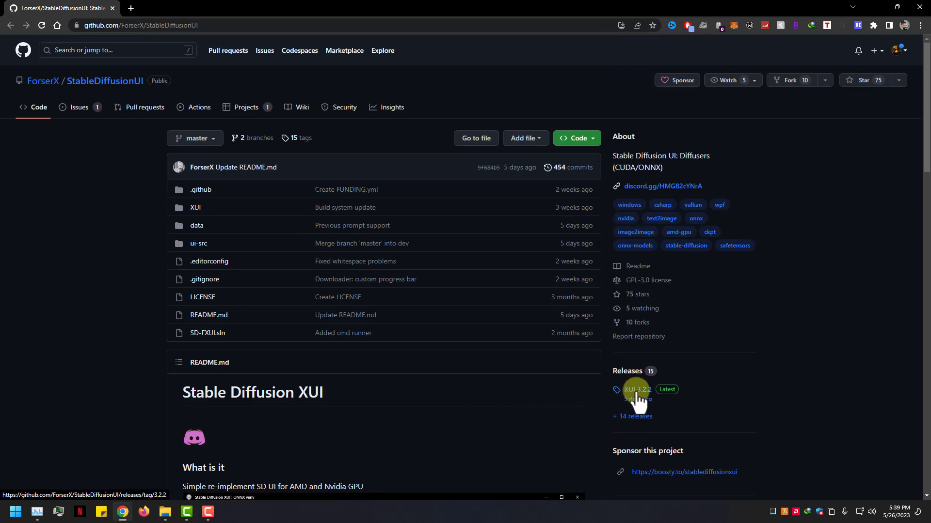
- Download XUI.3.2.1.rev2.7z from the XUI 3.2.2 release assets
click(636, 390)
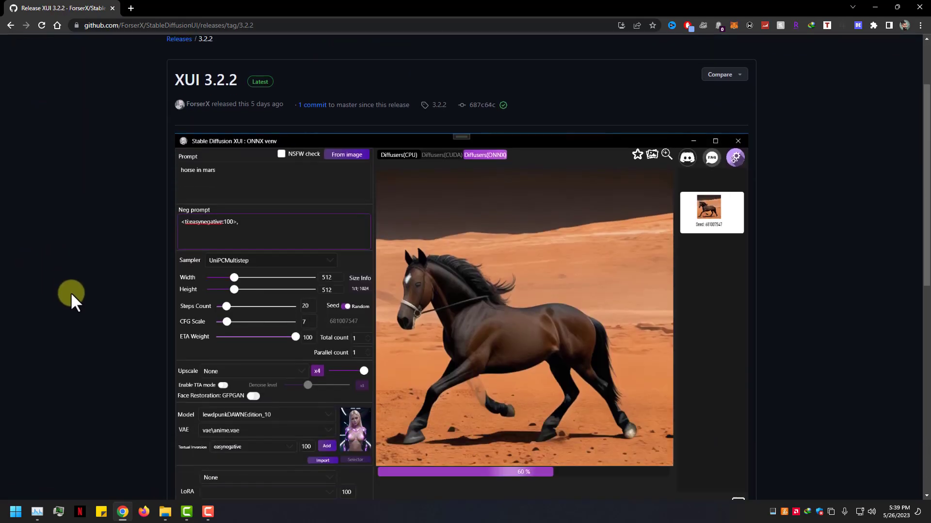
scroll(down, 3)
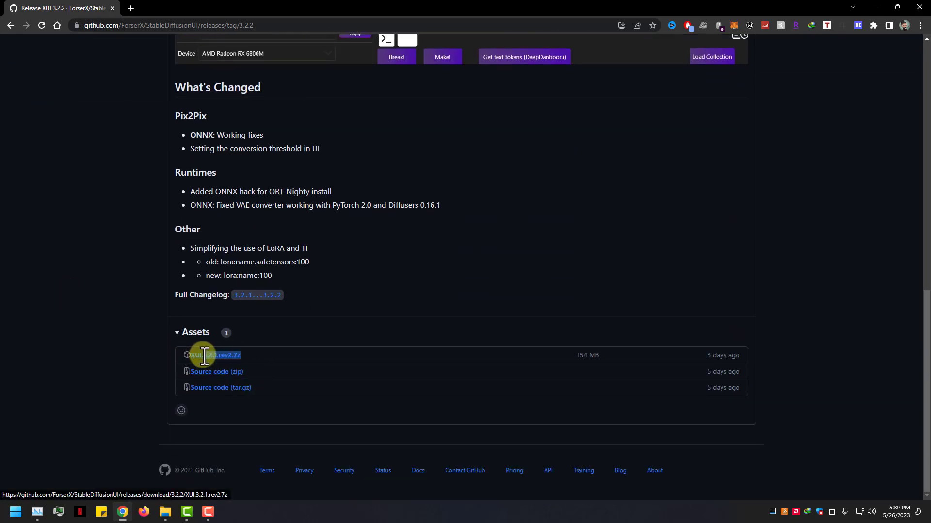
click(215, 354)
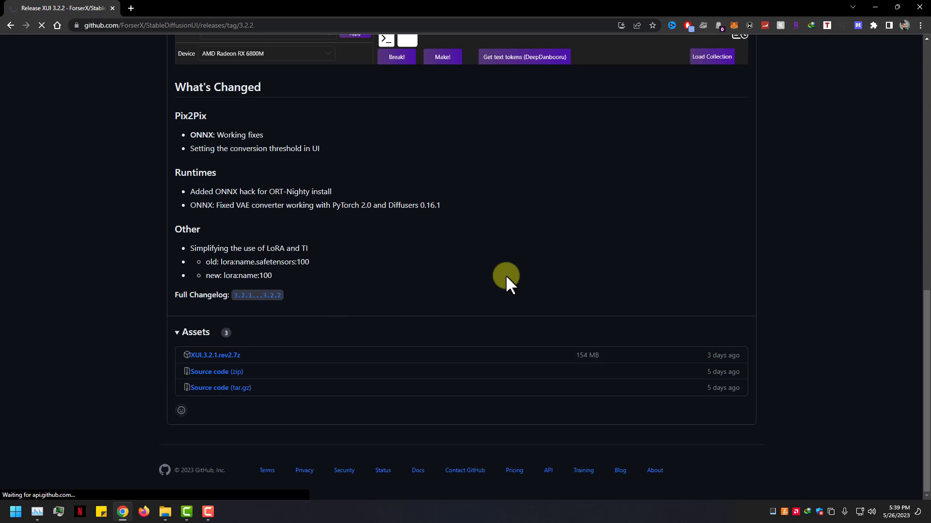
click(215, 355)
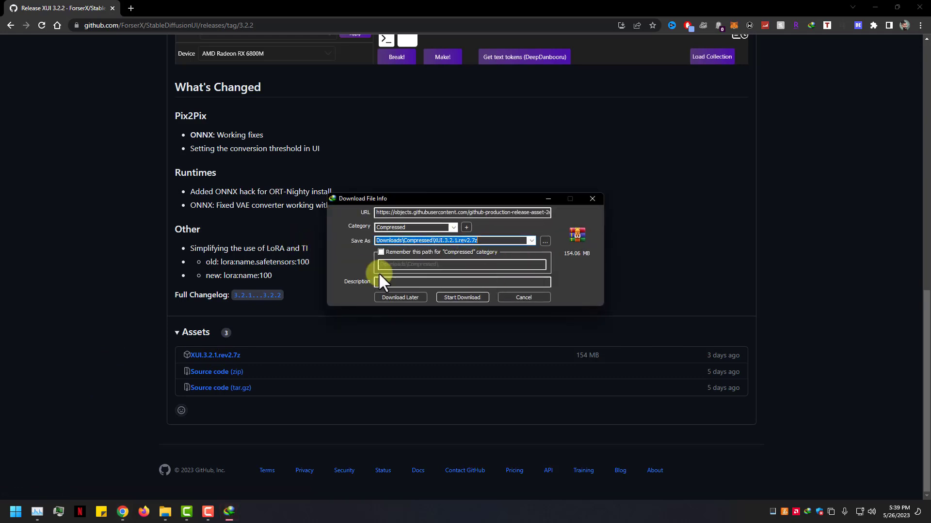
click(462, 297)
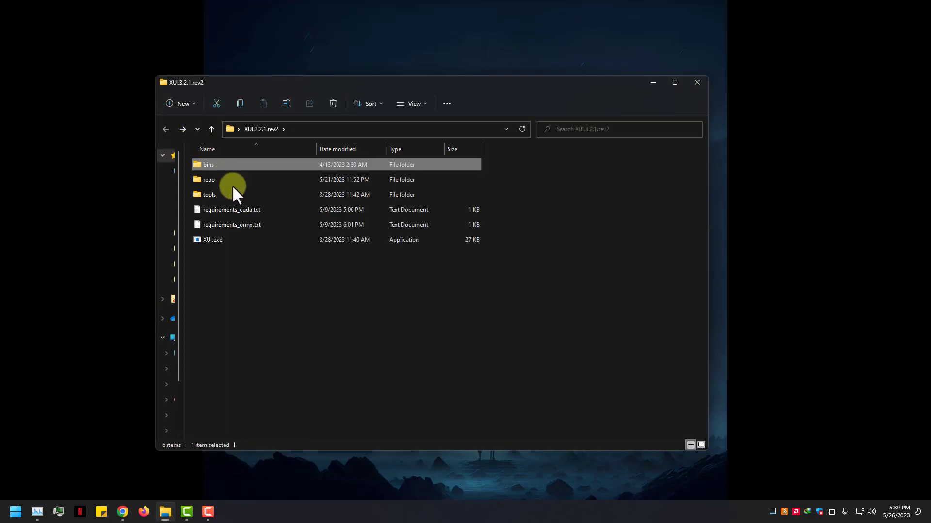
- Launch XUI.exe from its context menu and highlight the AMD ONNX note in Welcome
right_click(212, 239)
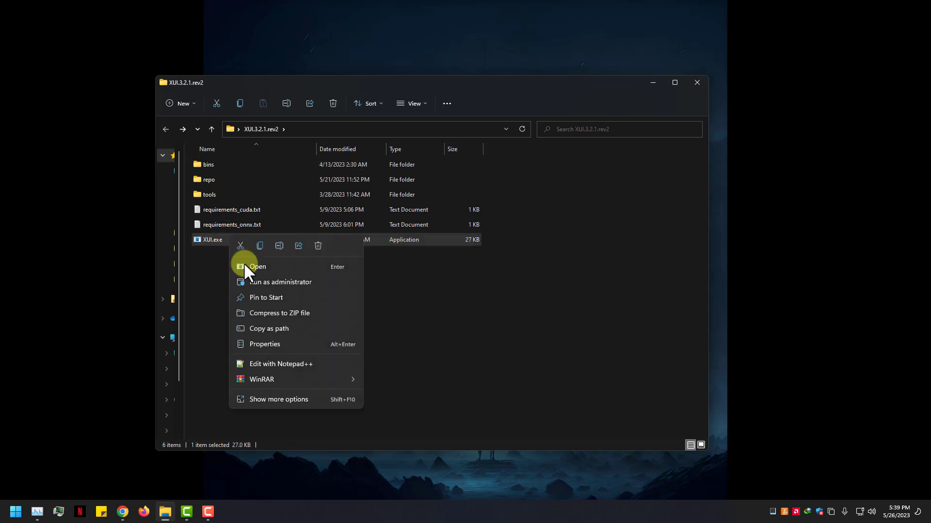
click(257, 266)
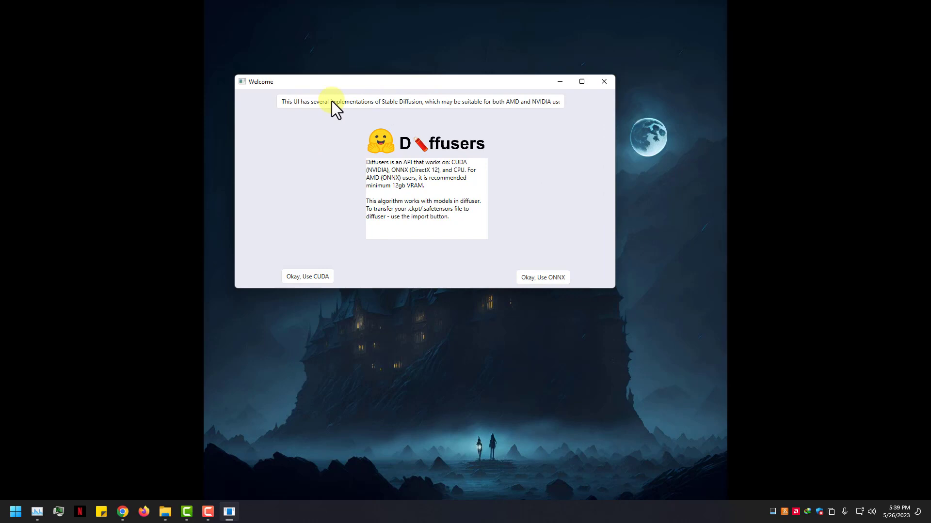
mouse_move(407, 113)
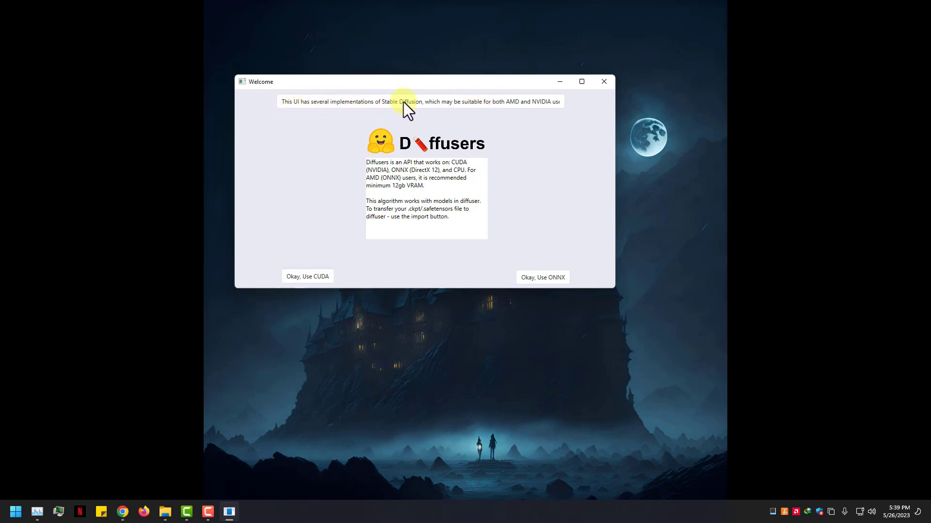
mouse_move(467, 227)
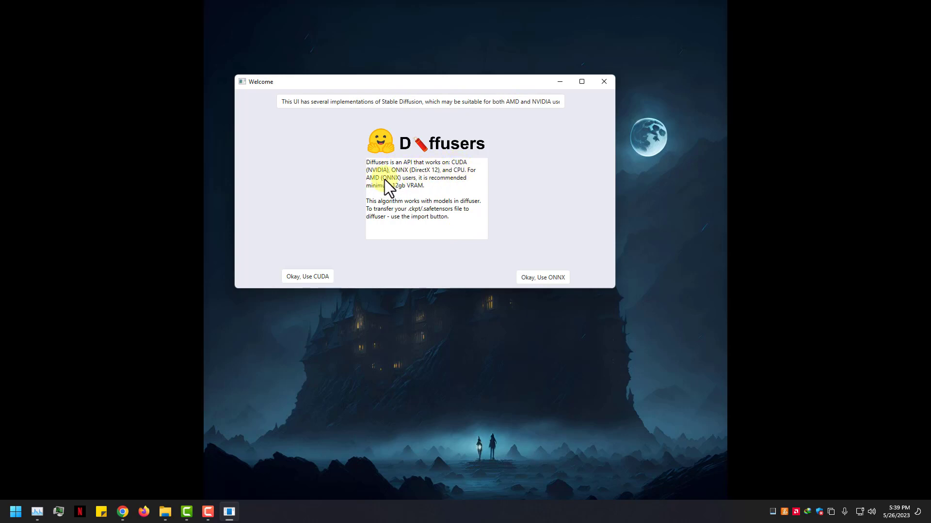
drag(386, 185, 413, 185)
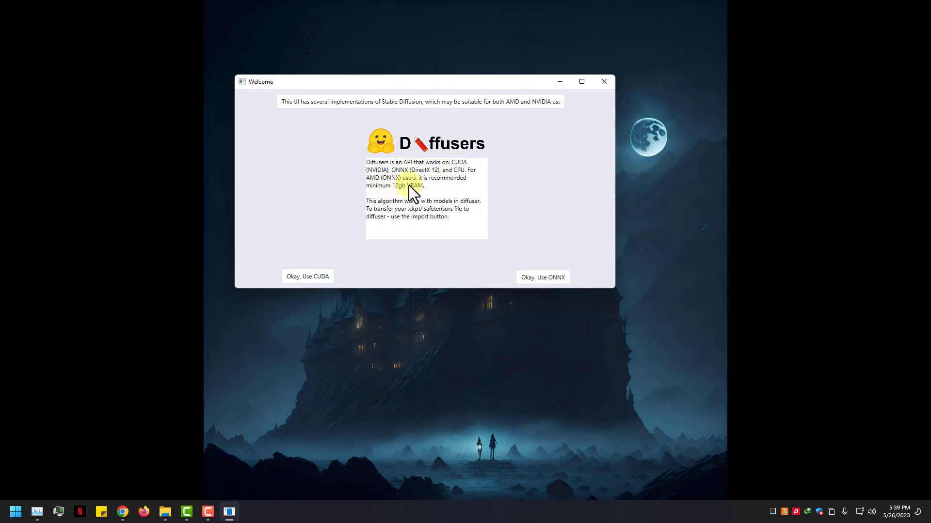
mouse_move(412, 211)
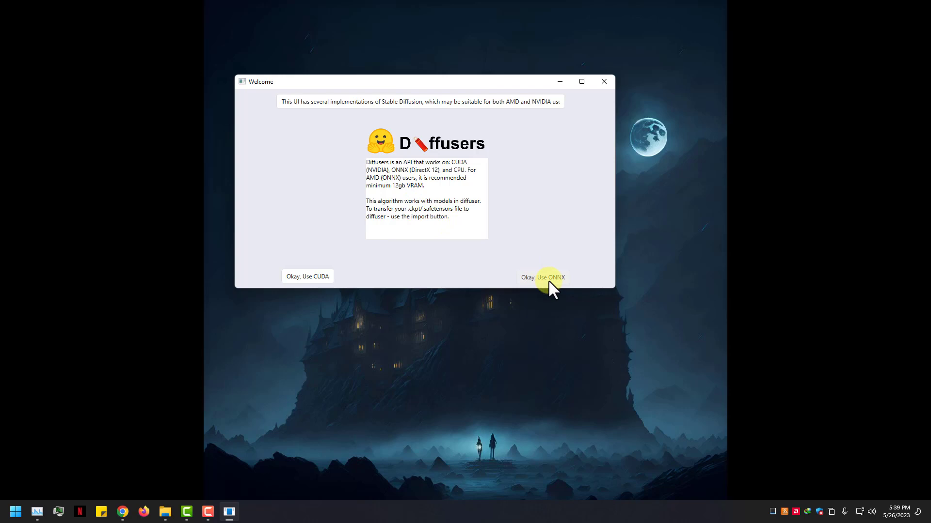
- Choose Use ONNX, confirm the Info box, and let cmd install requirements_onnx.txt
click(542, 277)
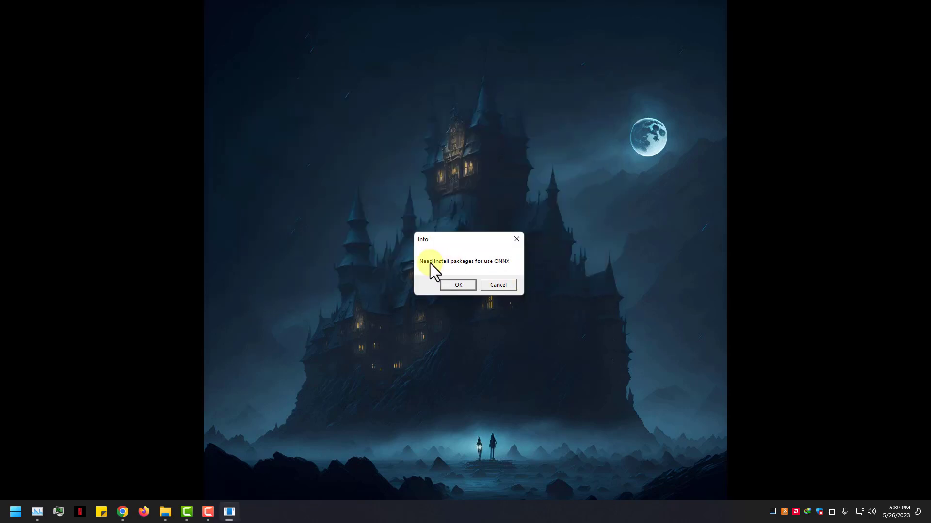
click(457, 285)
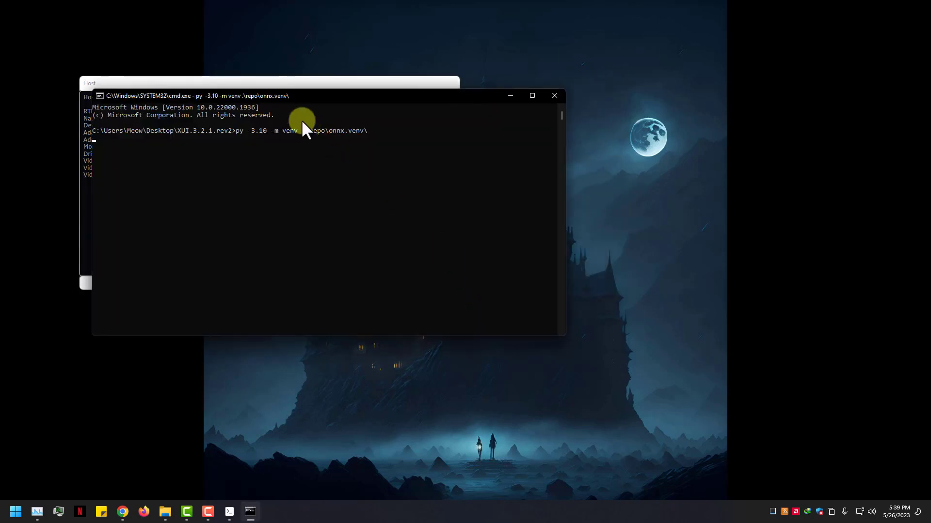
right_click(349, 413)
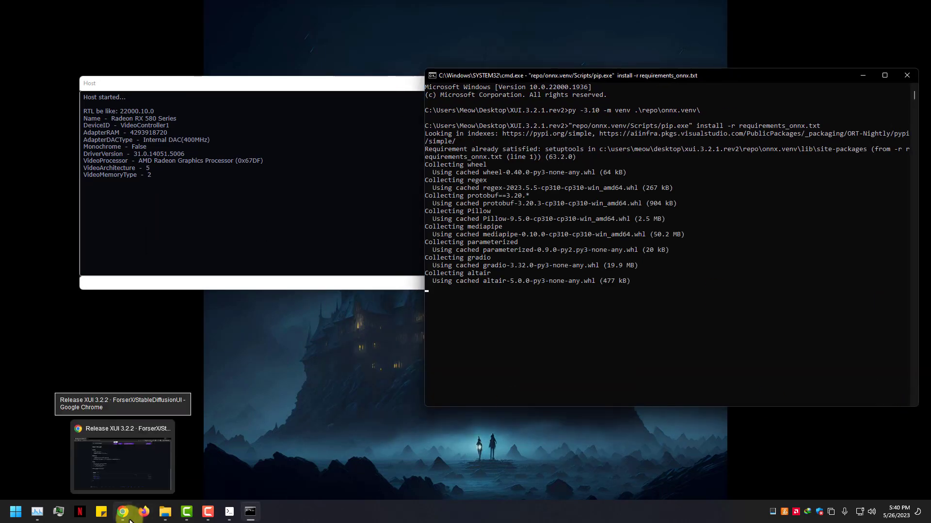
click(122, 512)
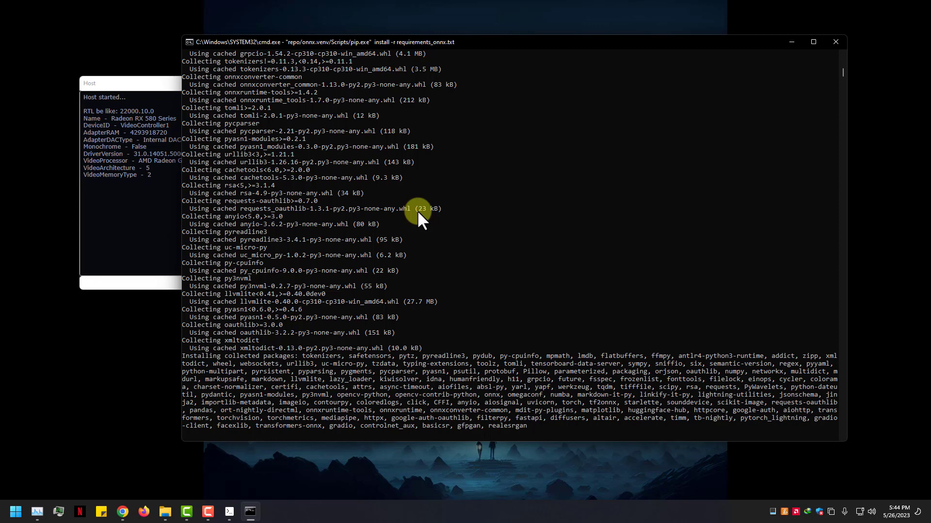
scroll(down, 3)
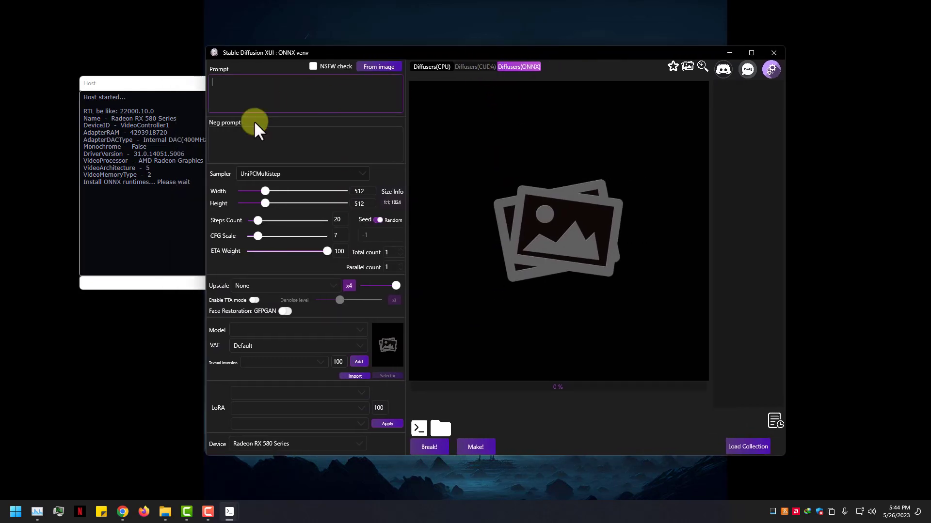
mouse_move(368, 302)
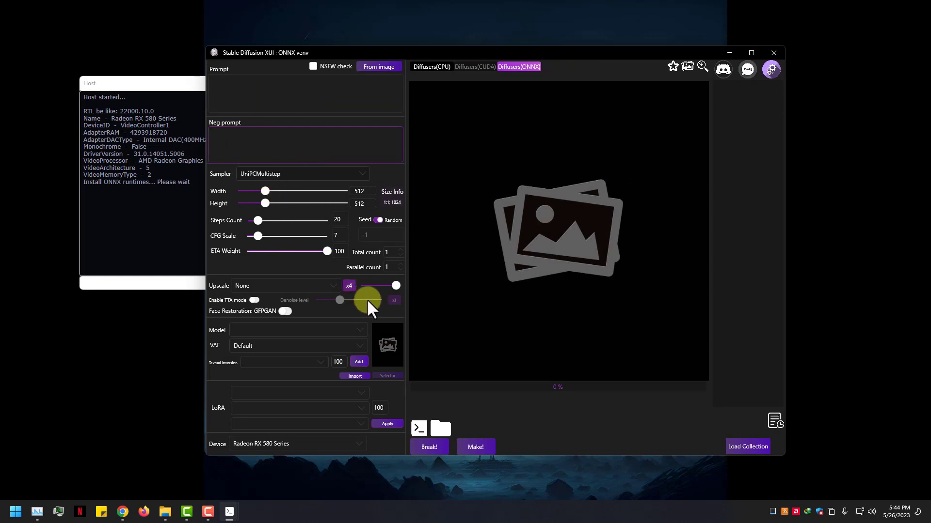
click(305, 142)
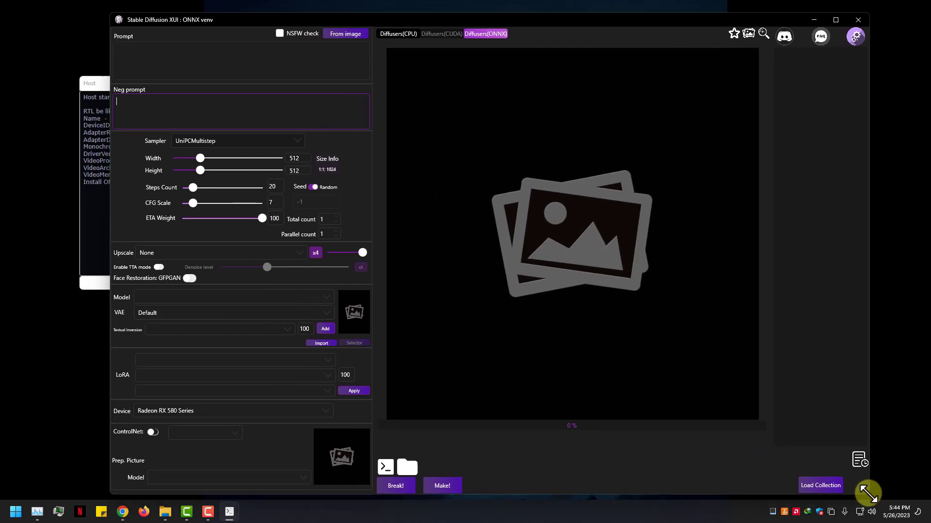
click(232, 411)
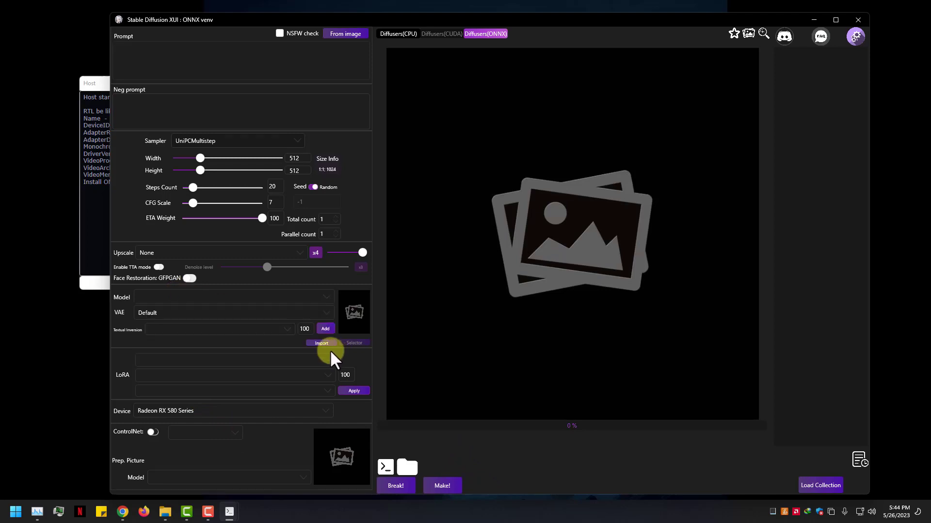
- Drop dreamlabsoilV2_v2.safetensors into Model Importer and convert it to ONNX
click(321, 343)
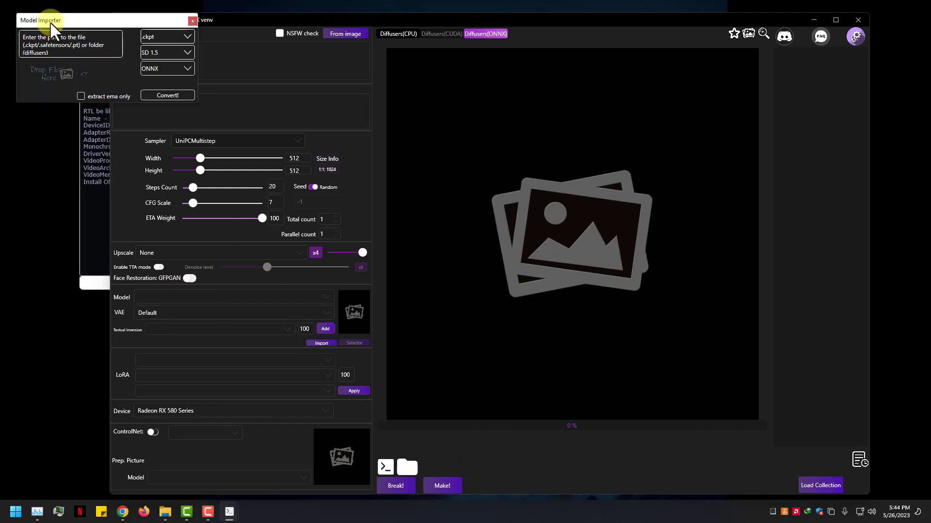
drag(40, 19, 341, 171)
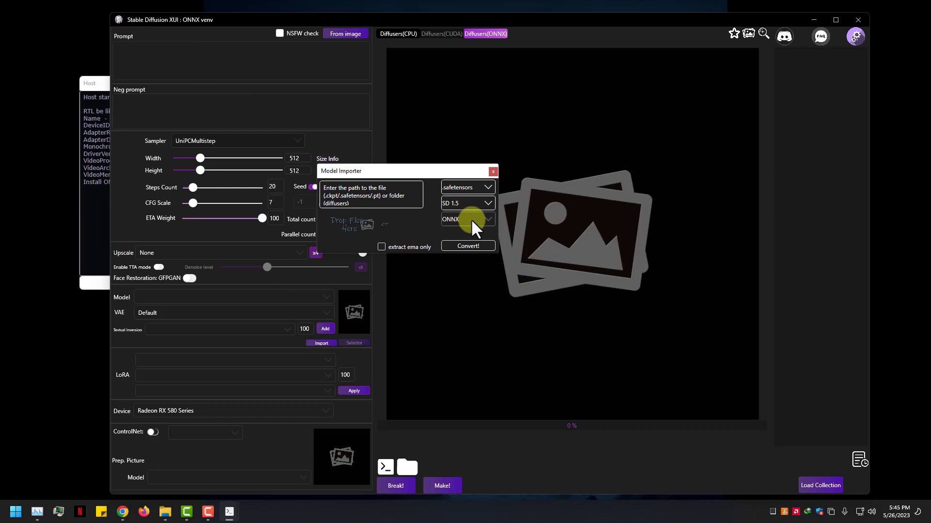
click(186, 512)
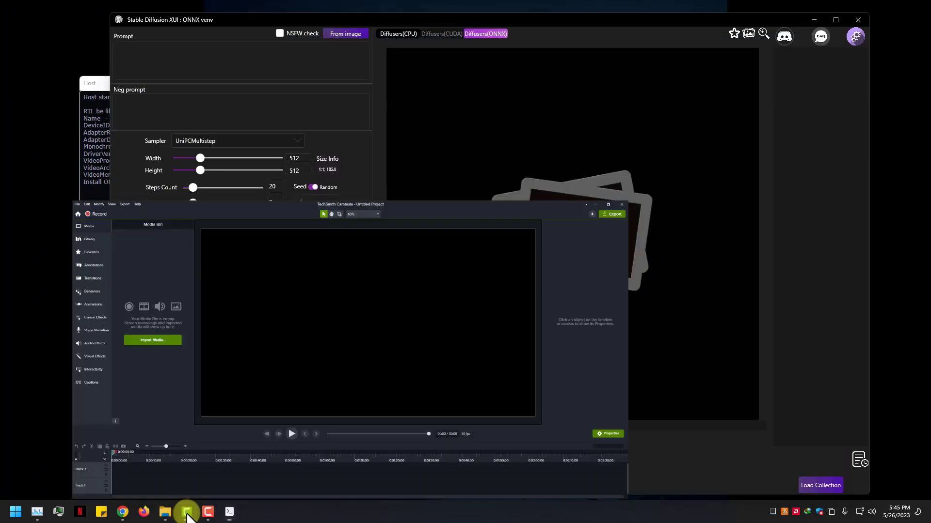
click(165, 512)
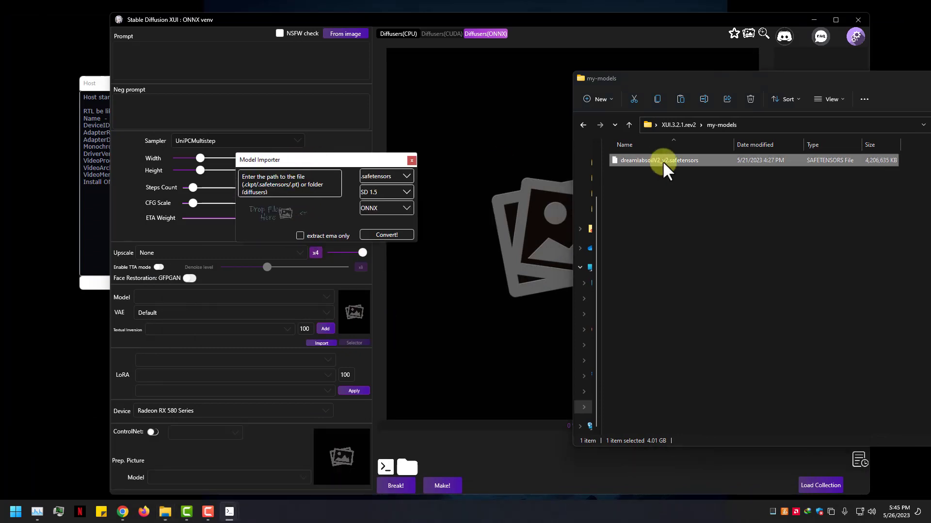
drag(662, 161, 285, 217)
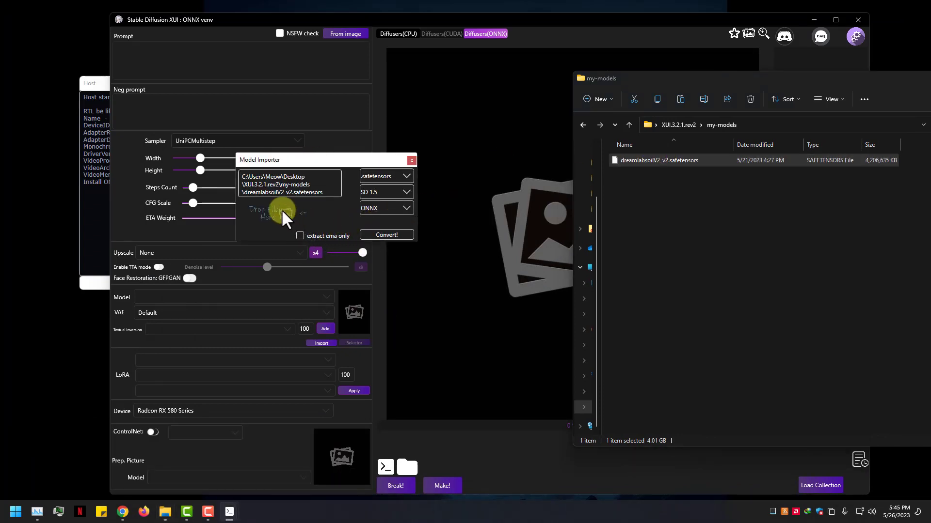
click(385, 208)
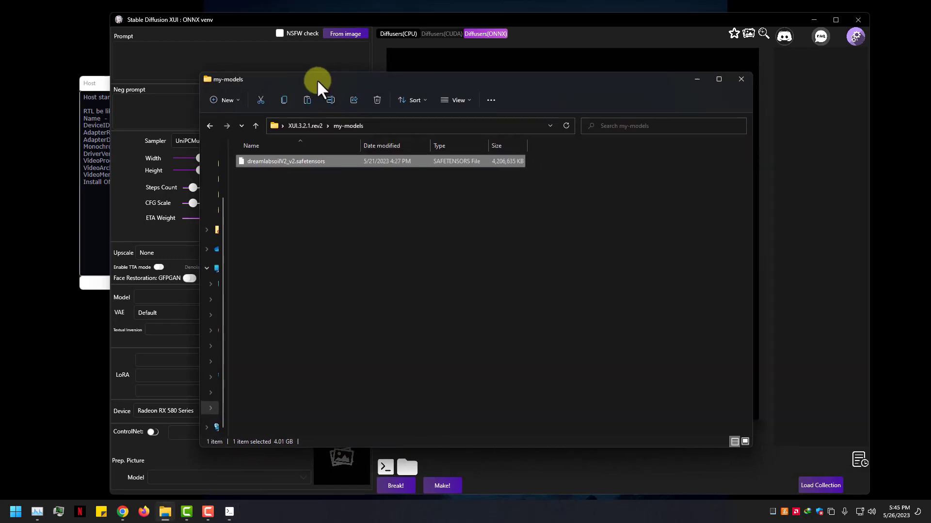
click(740, 79)
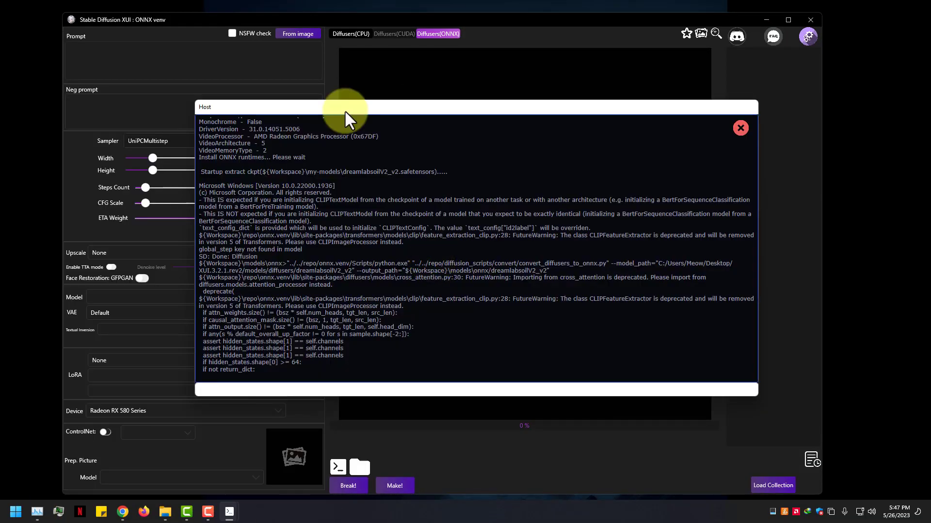
- Close the Host conversion log and switch to the DreamlabsOil_v2 Civitai post
click(740, 128)
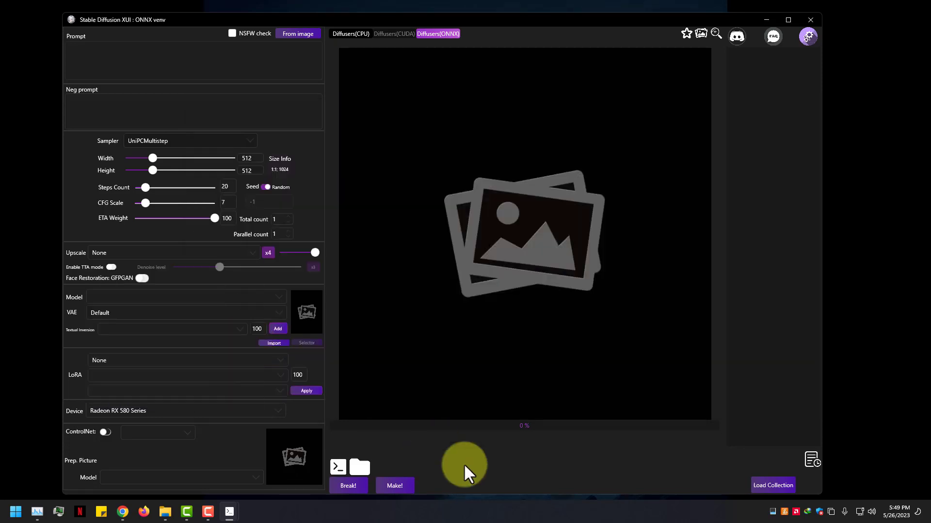
click(337, 468)
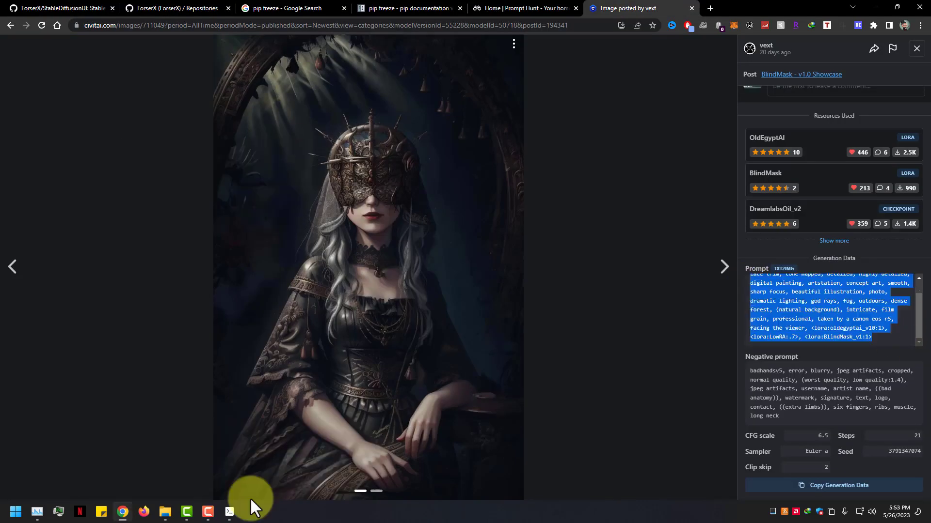
- Return to Stable Diffusion XUI carrying the copied example prompt
click(228, 512)
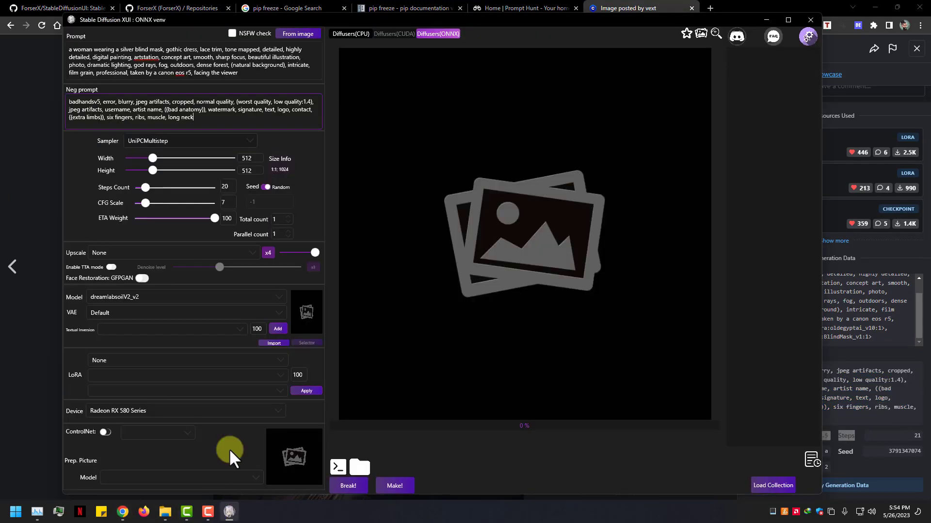
mouse_move(230, 201)
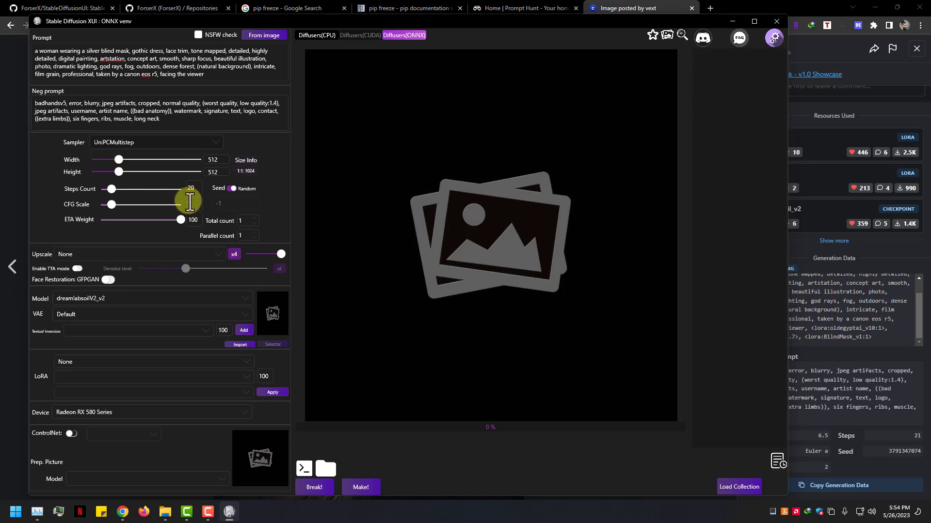
- Drag the Steps and CFG scale sliders to new values
drag(110, 204, 178, 204)
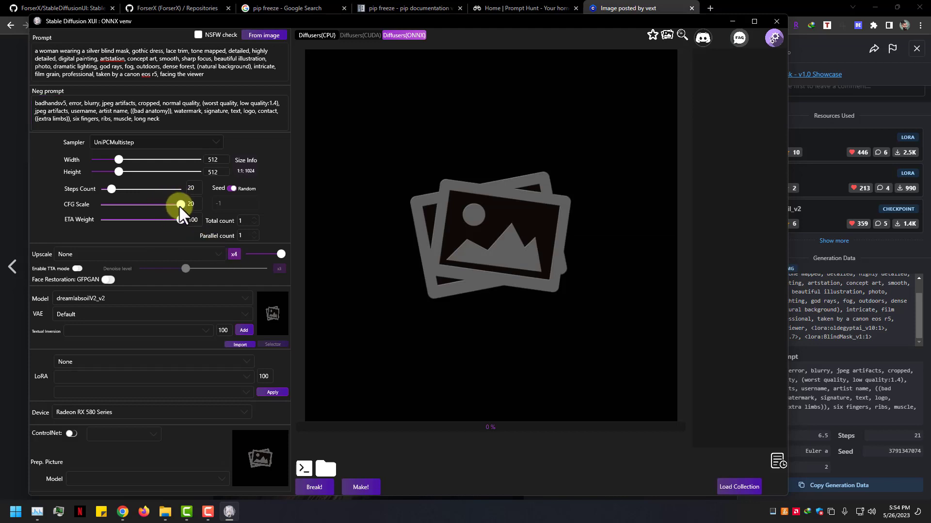
drag(179, 204, 106, 204)
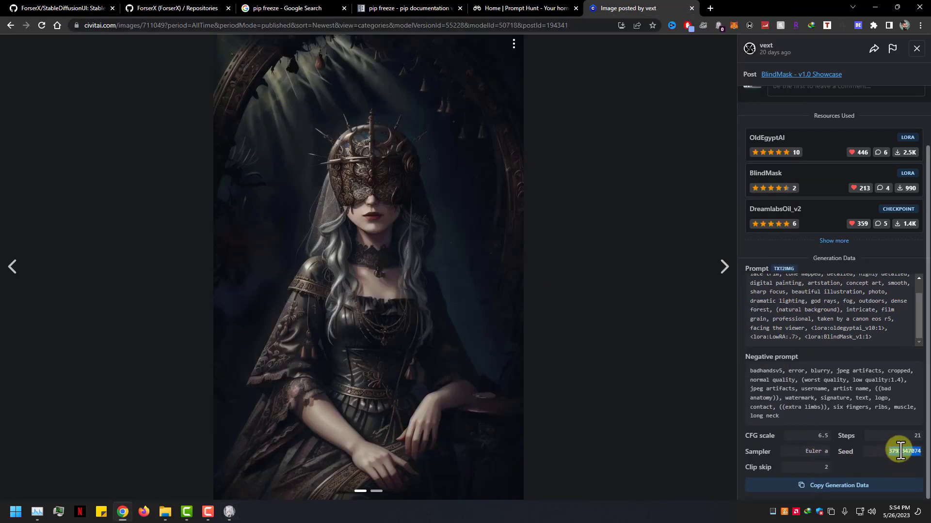
click(228, 510)
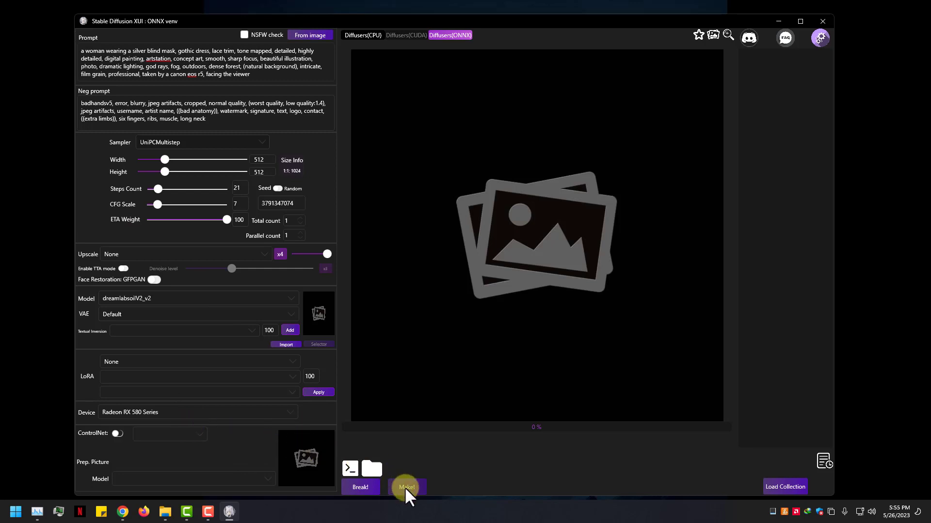
- Run Make! for the veiled-woman image, then check the Host log and performance monitor
click(407, 487)
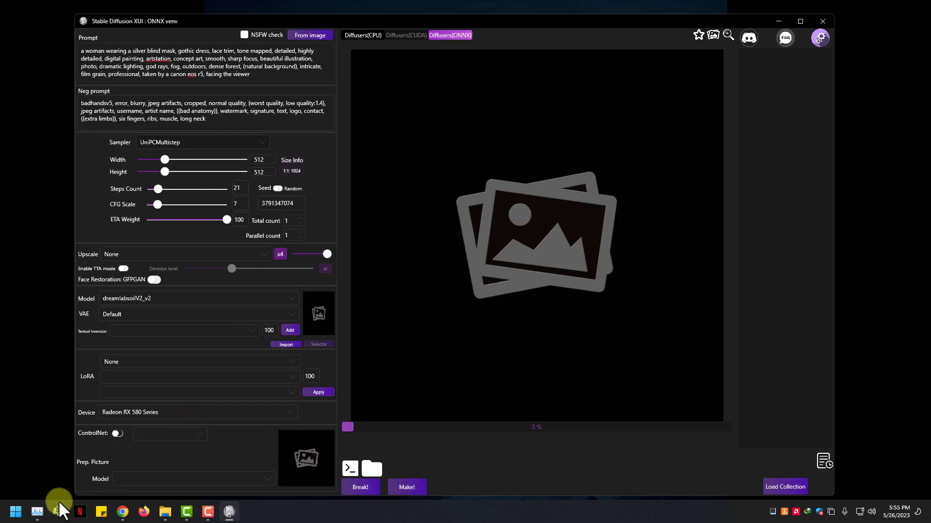
click(406, 486)
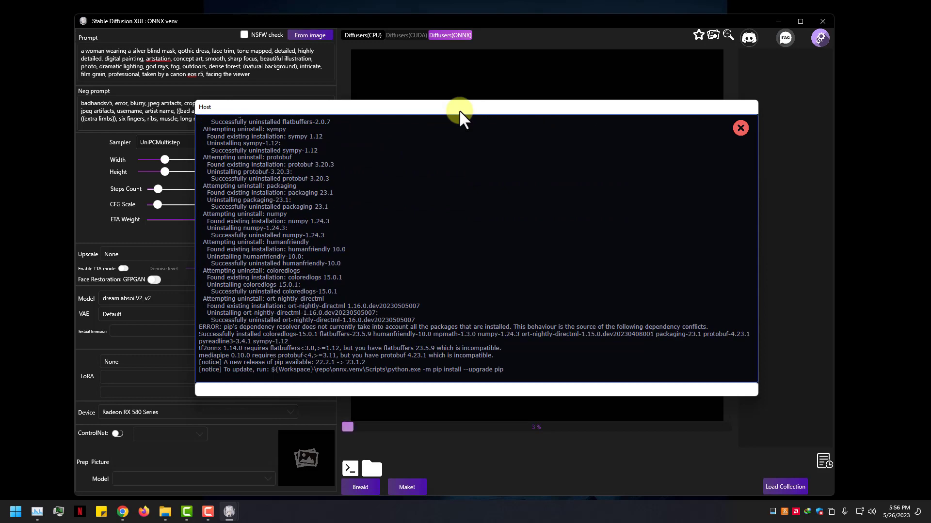
mouse_move(418, 114)
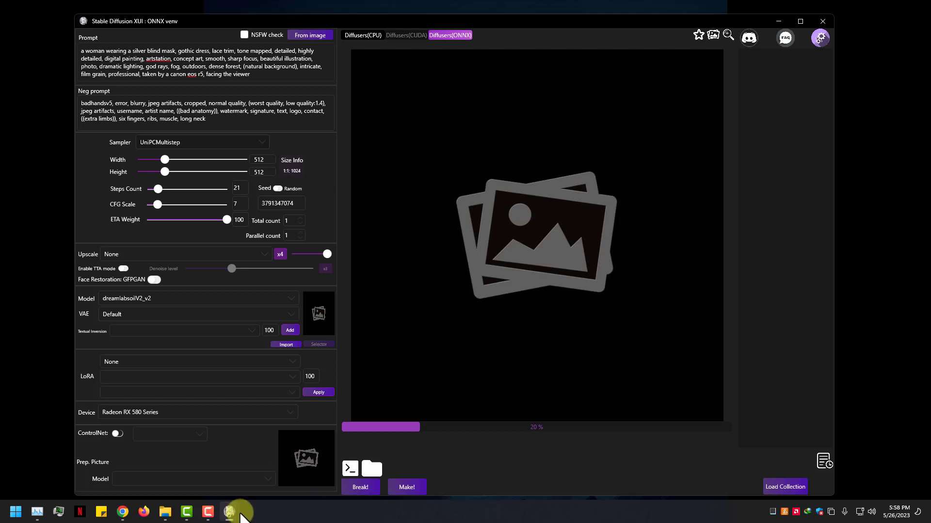
click(238, 512)
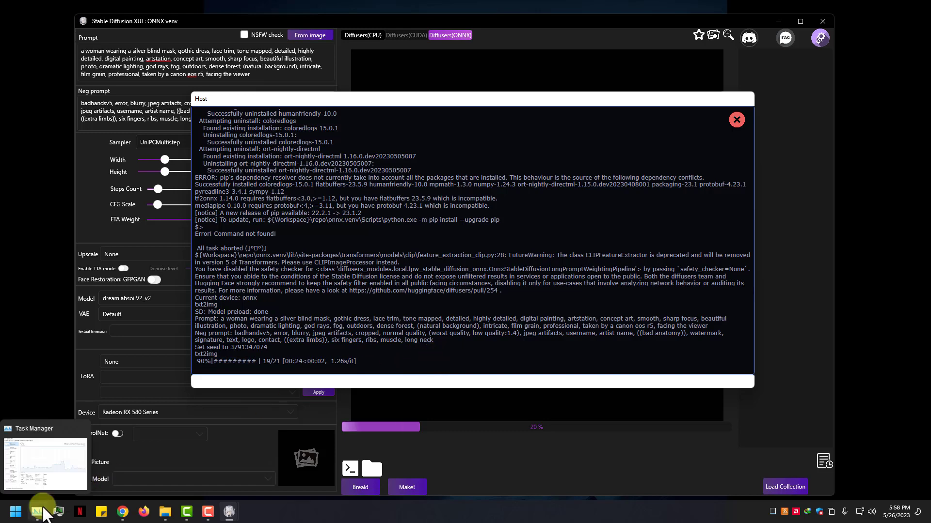
click(37, 511)
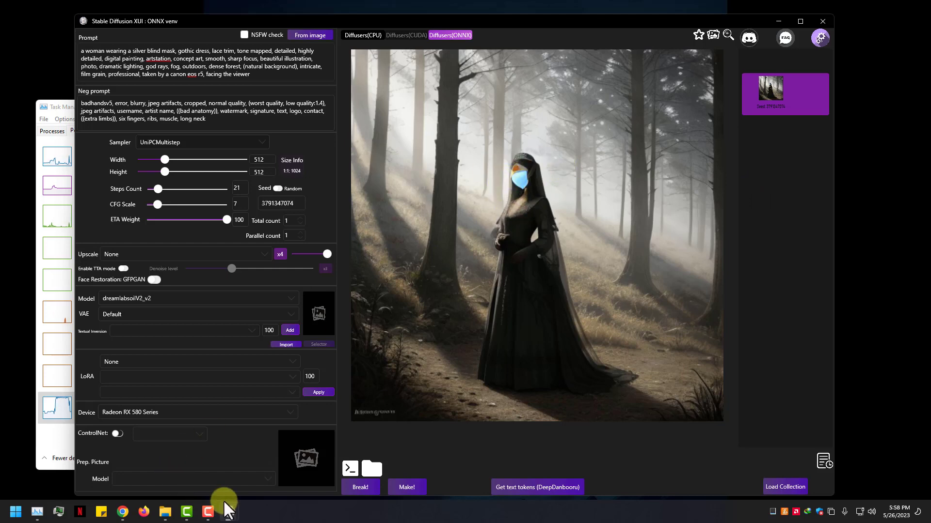
- Check the log, open the veiled woman PNG in Photos, then close Photos and Explorer
click(350, 468)
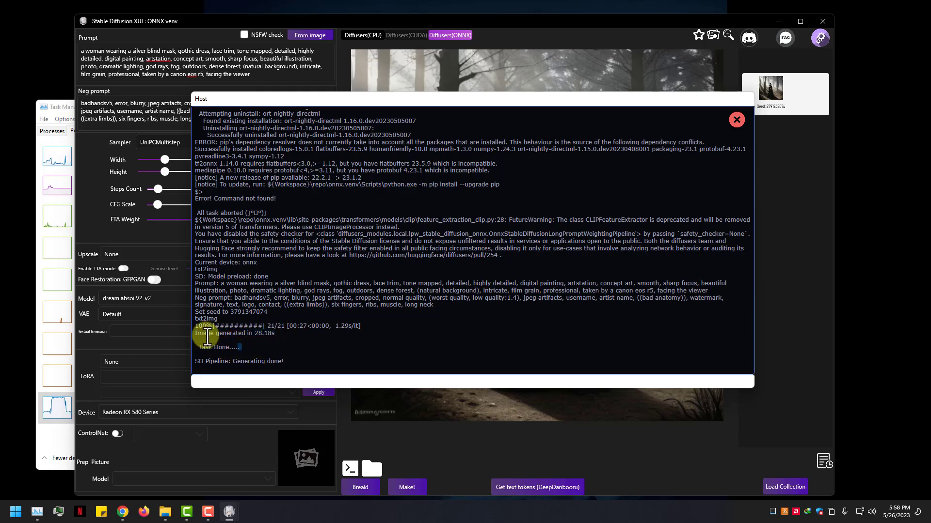
click(736, 119)
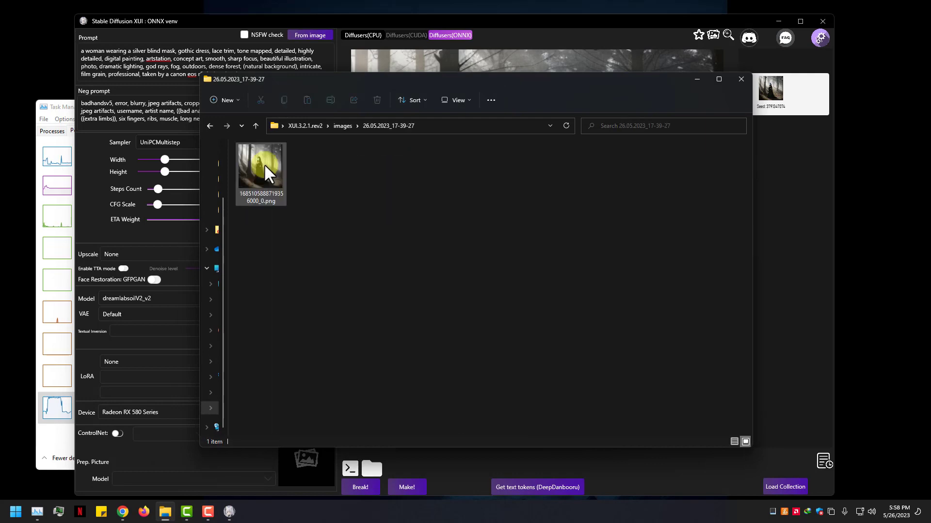
double_click(261, 166)
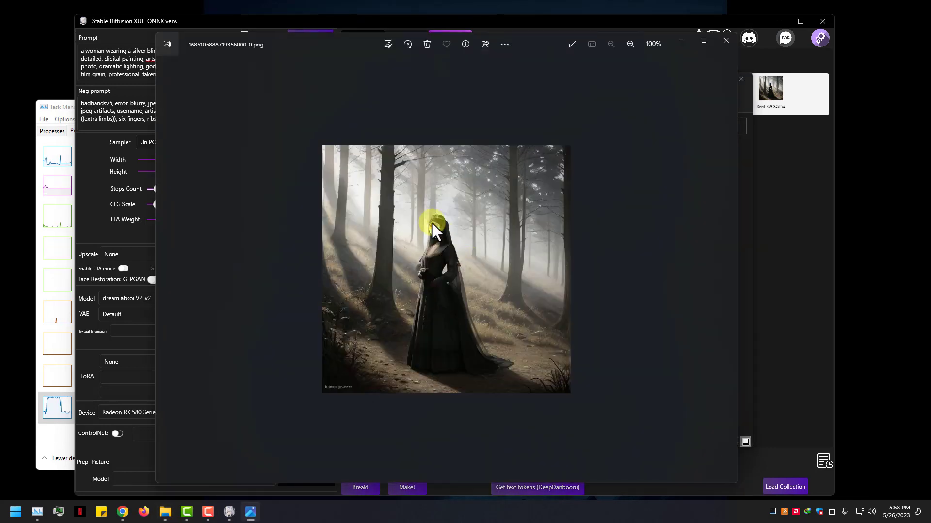
click(630, 44)
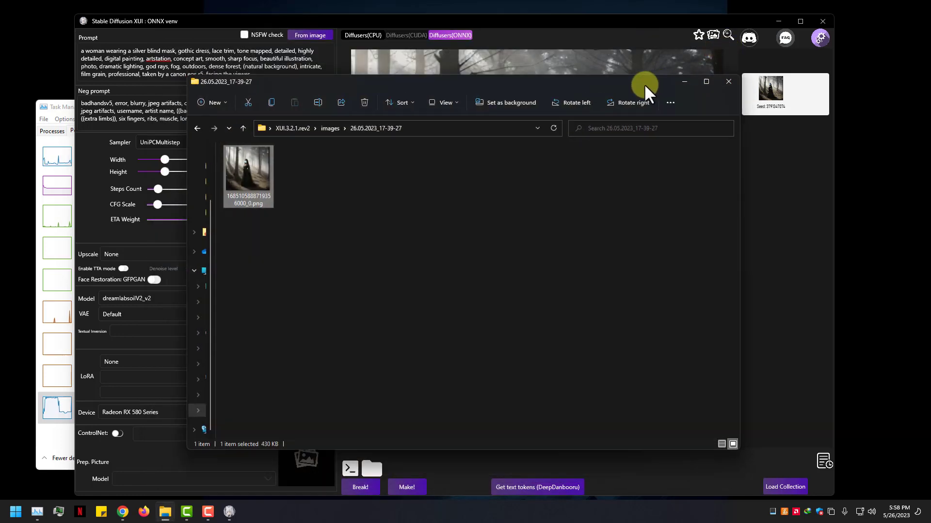
click(168, 136)
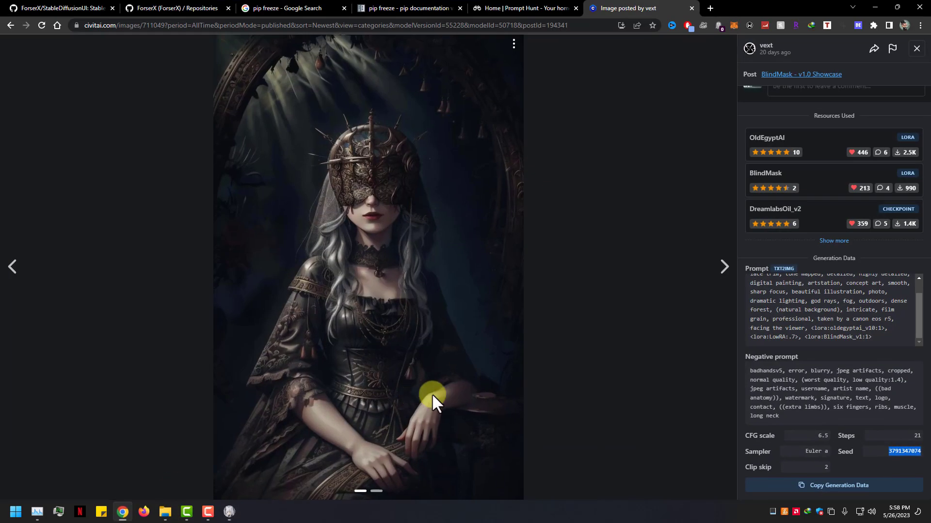
- Paste the DreamlabsOil_v2 elf example's prompt ('portrait, upper body, oil painting…') and negative prompt into XUI
click(775, 209)
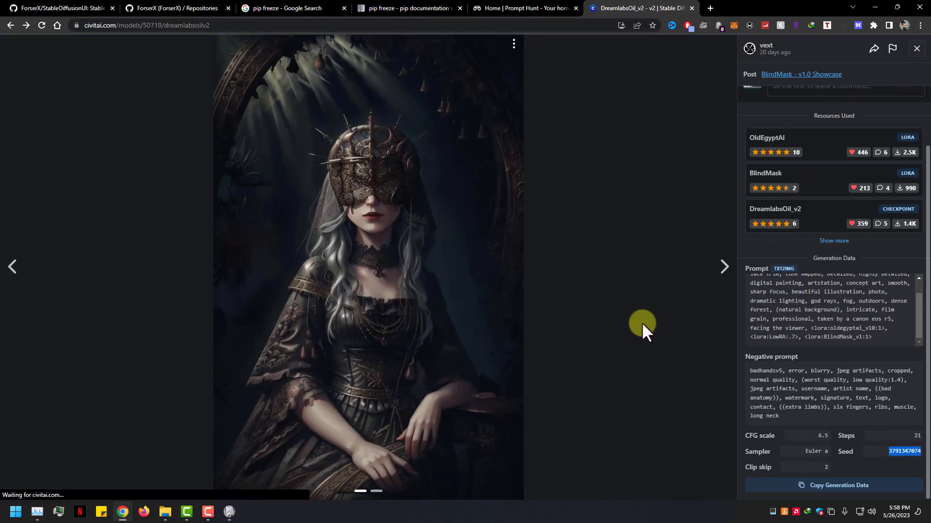
click(915, 48)
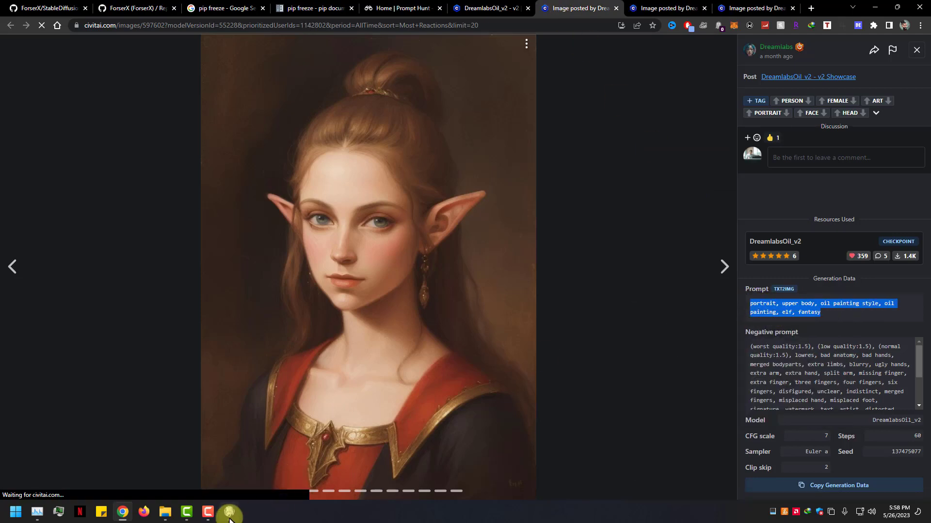
click(228, 512)
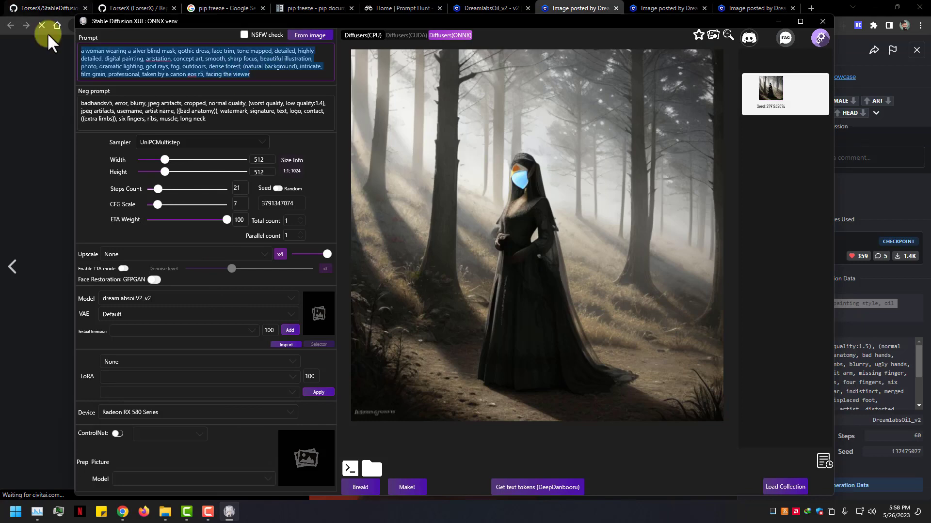
text(portrait, upper body, oil painting style, oil painting, elf, fantasy)
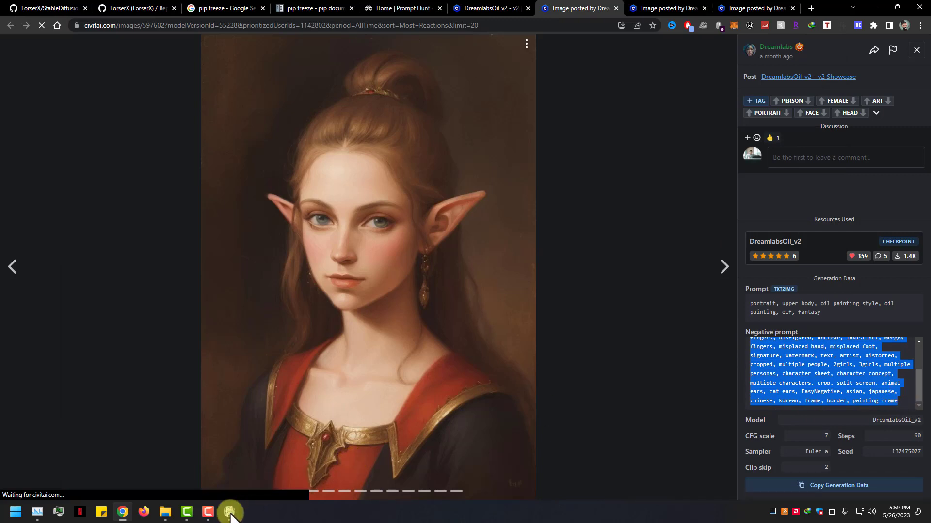
click(229, 512)
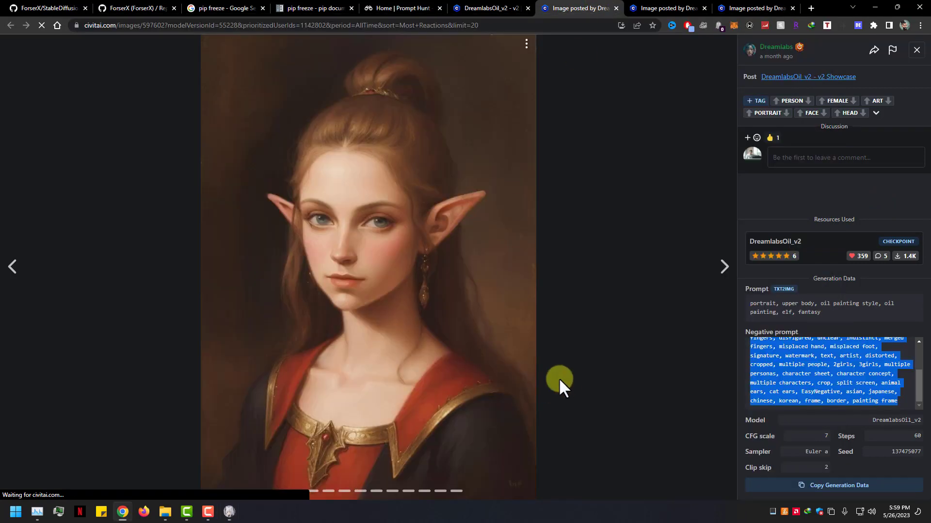
mouse_move(230, 511)
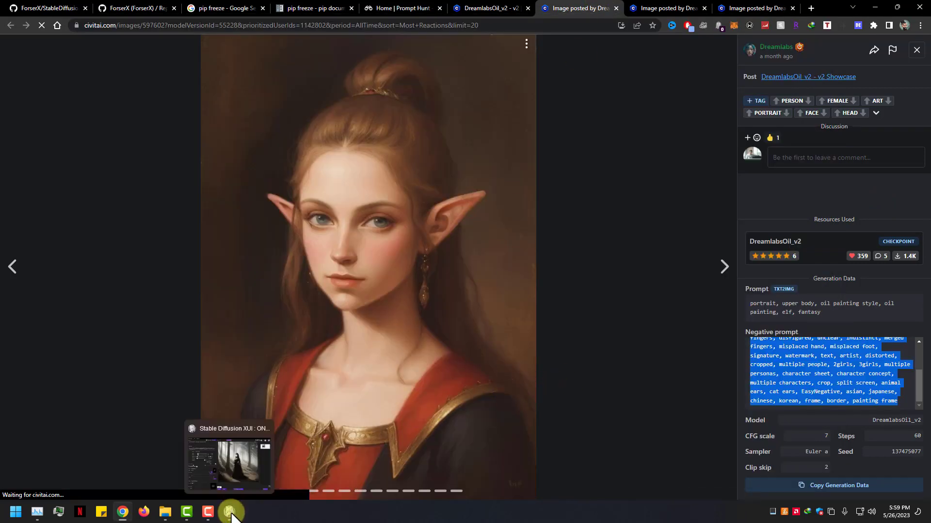
click(230, 512)
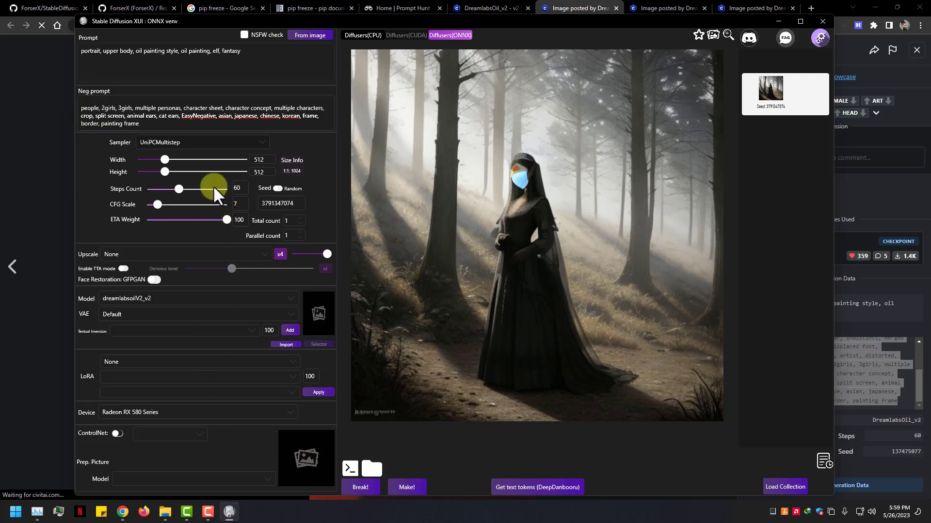
mouse_move(798, 8)
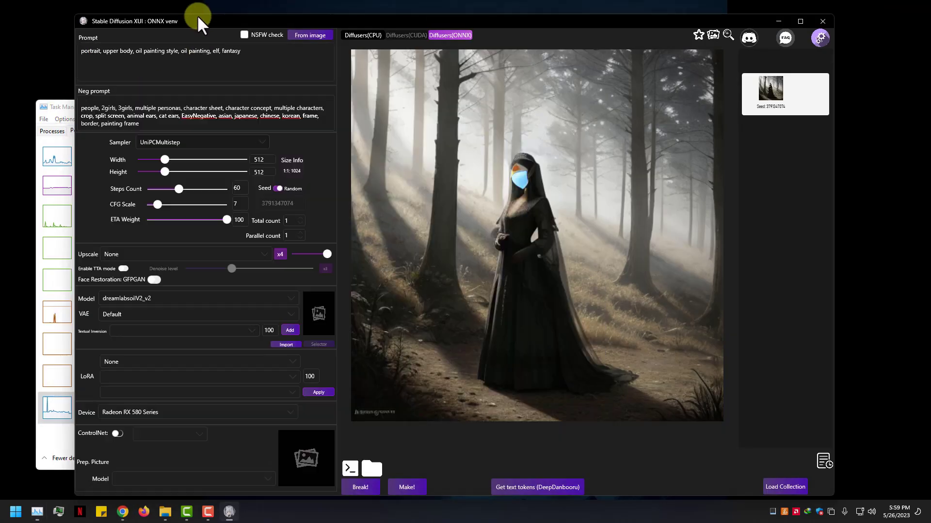
mouse_move(223, 146)
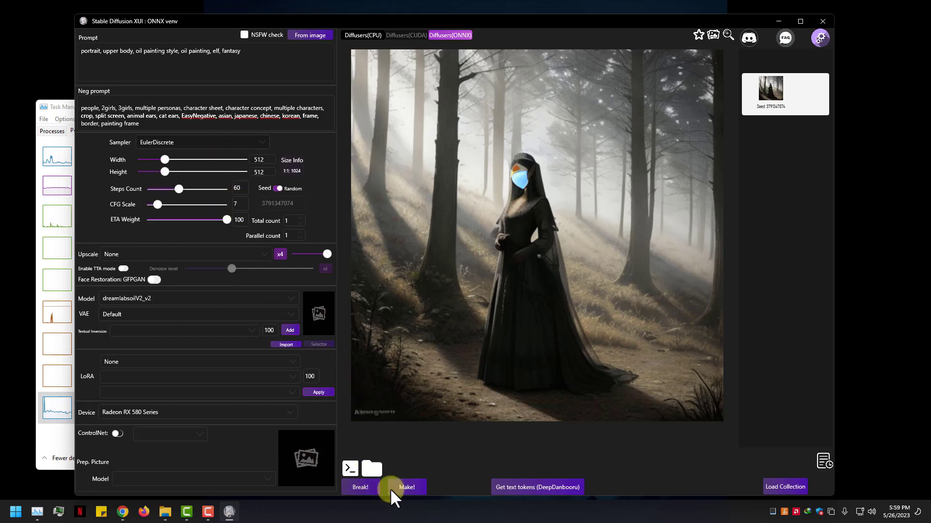
- Start the 60-step EulerDiscrete random-seed elf portrait render, then close the Host log
click(407, 487)
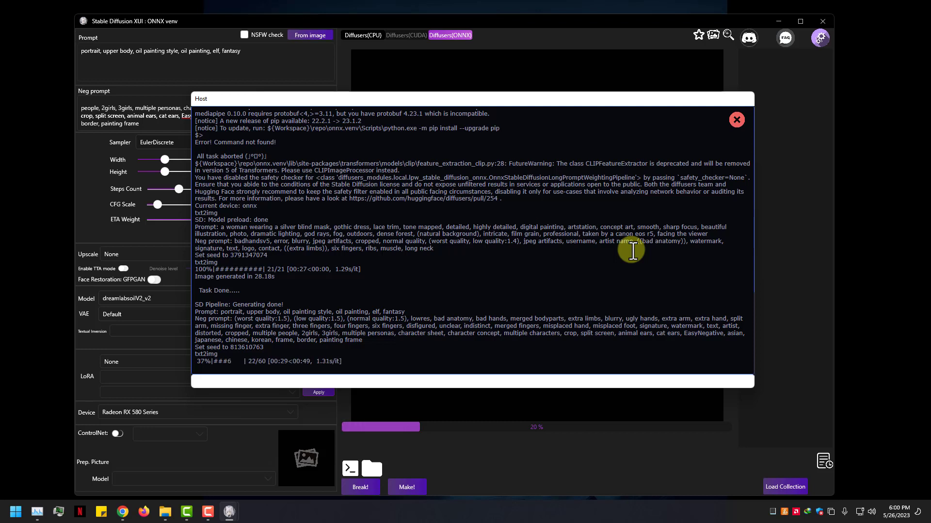
mouse_move(695, 123)
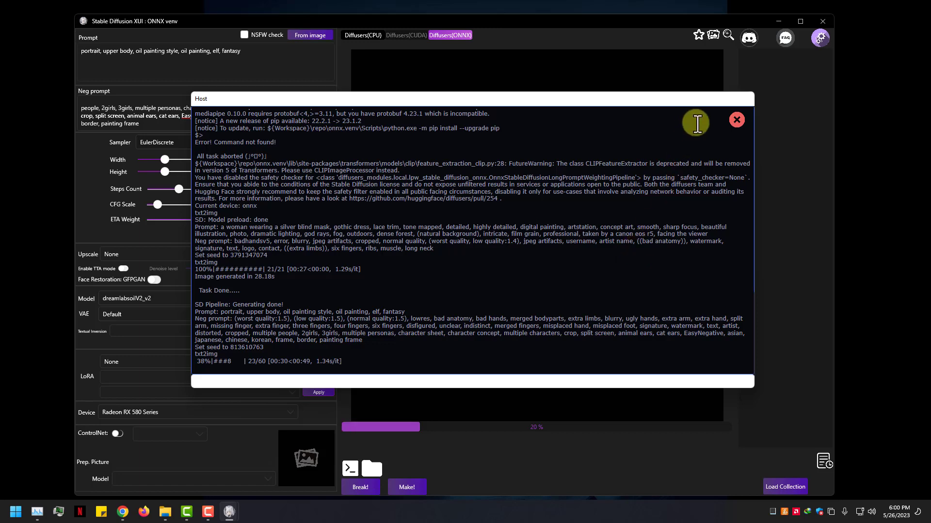
click(735, 119)
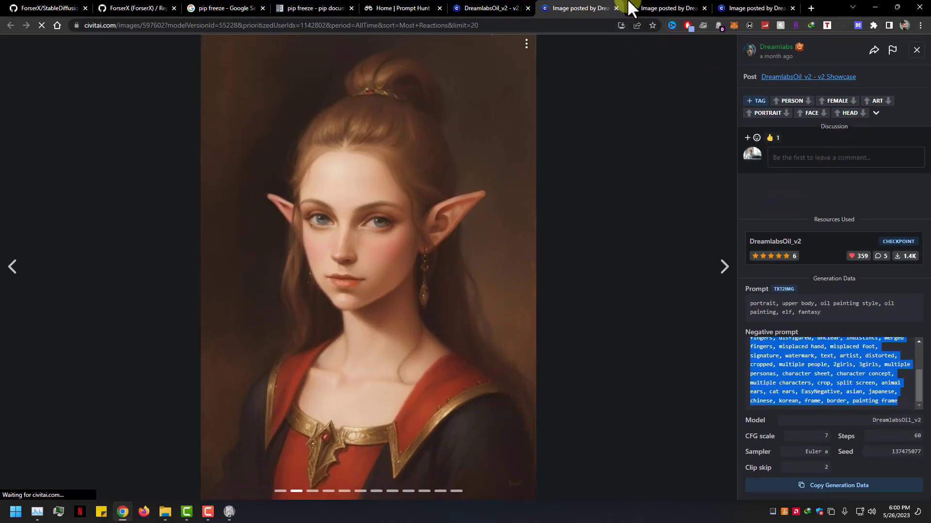
- Close two 'Image posted by' Chrome tabs and minimize Chrome back to XUI
click(665, 8)
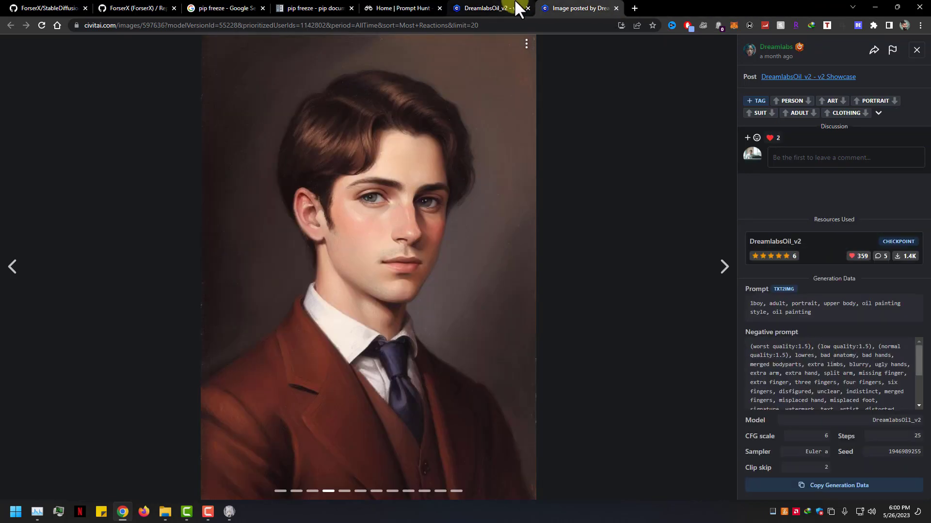
click(404, 8)
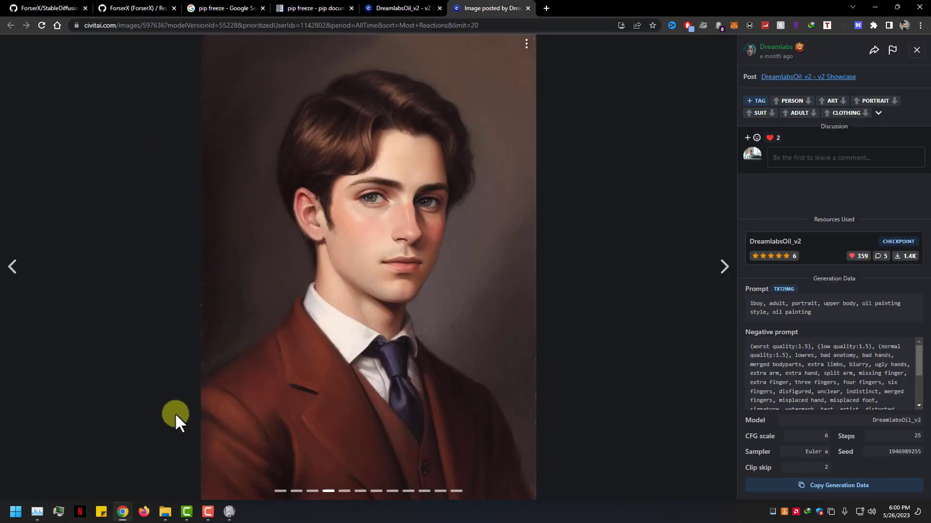
click(122, 512)
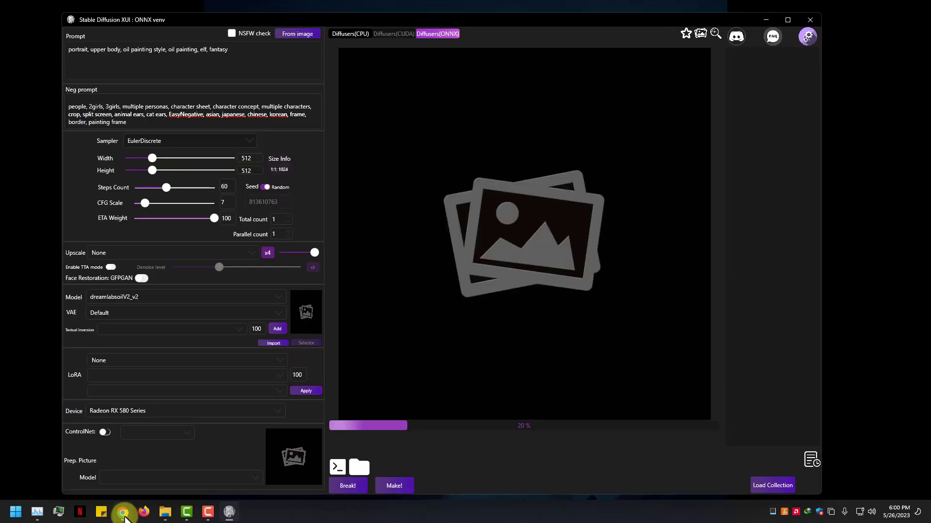
- Check render progress in the Host log, then close it to see the framed elf portrait
click(37, 510)
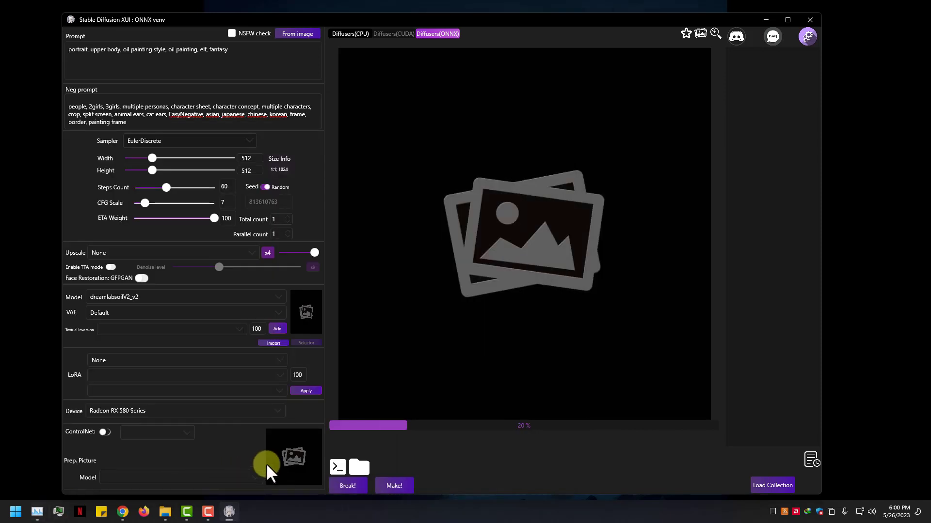
click(337, 467)
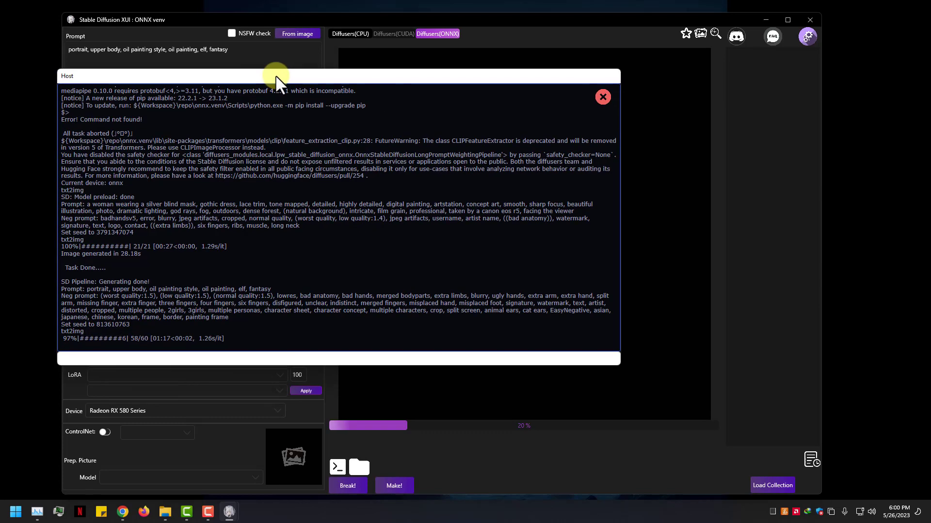
click(602, 97)
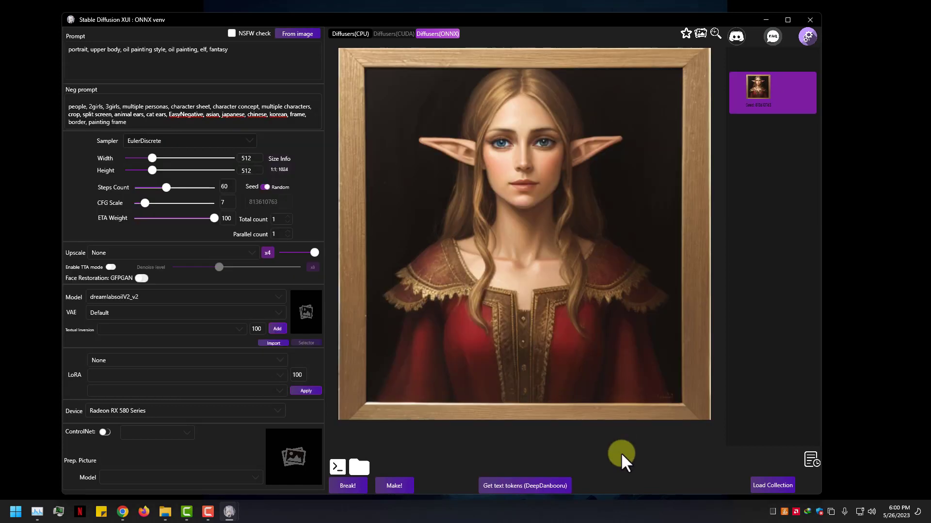